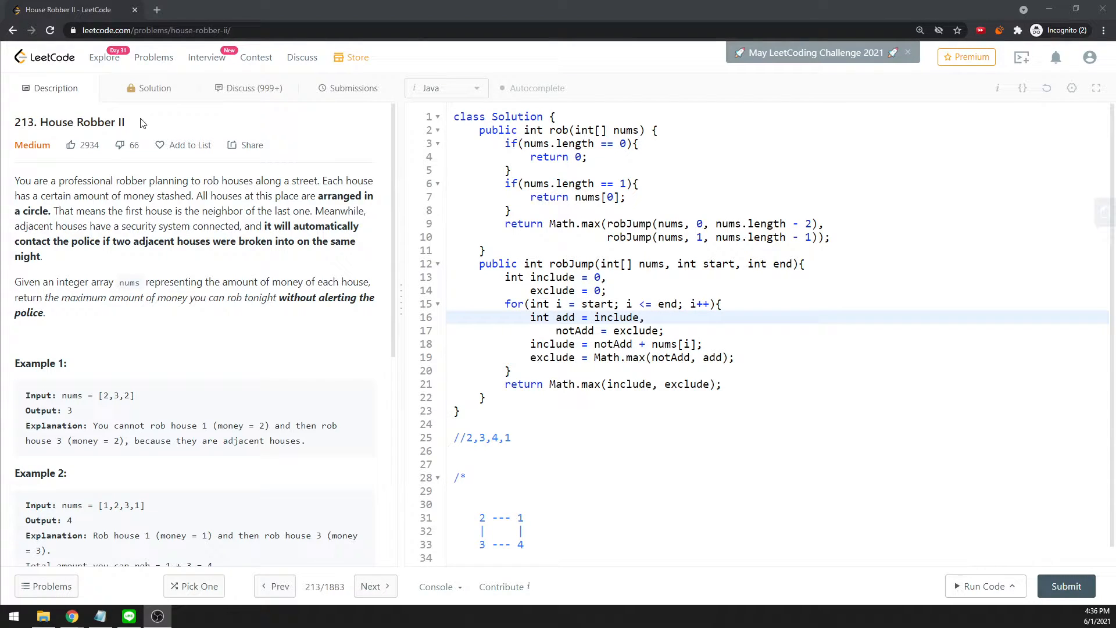
mouse_move(289, 175)
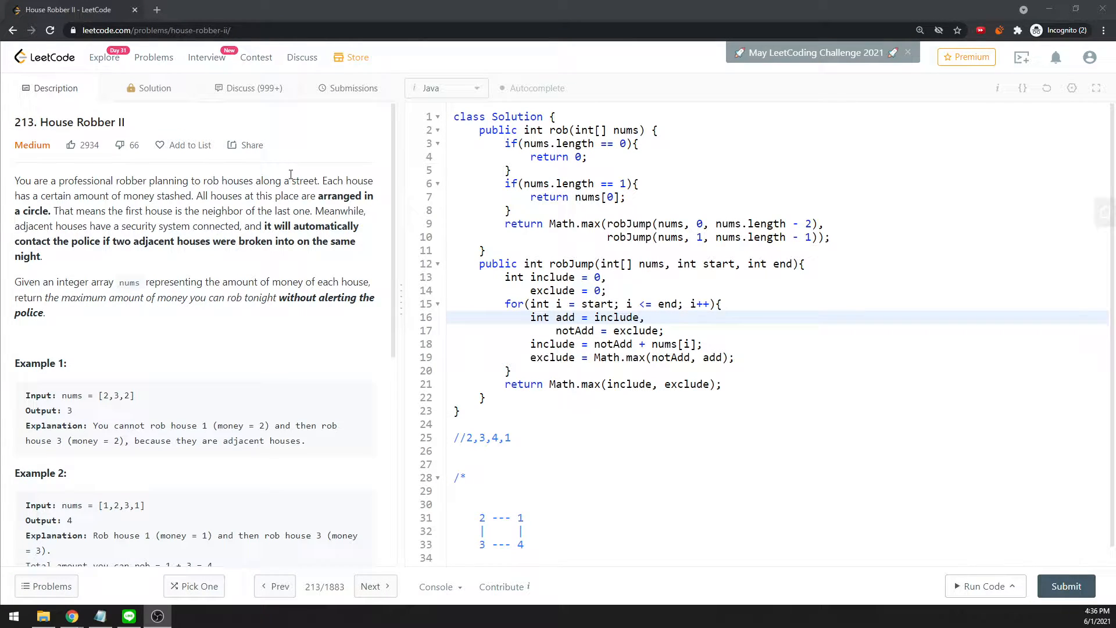
mouse_move(314, 193)
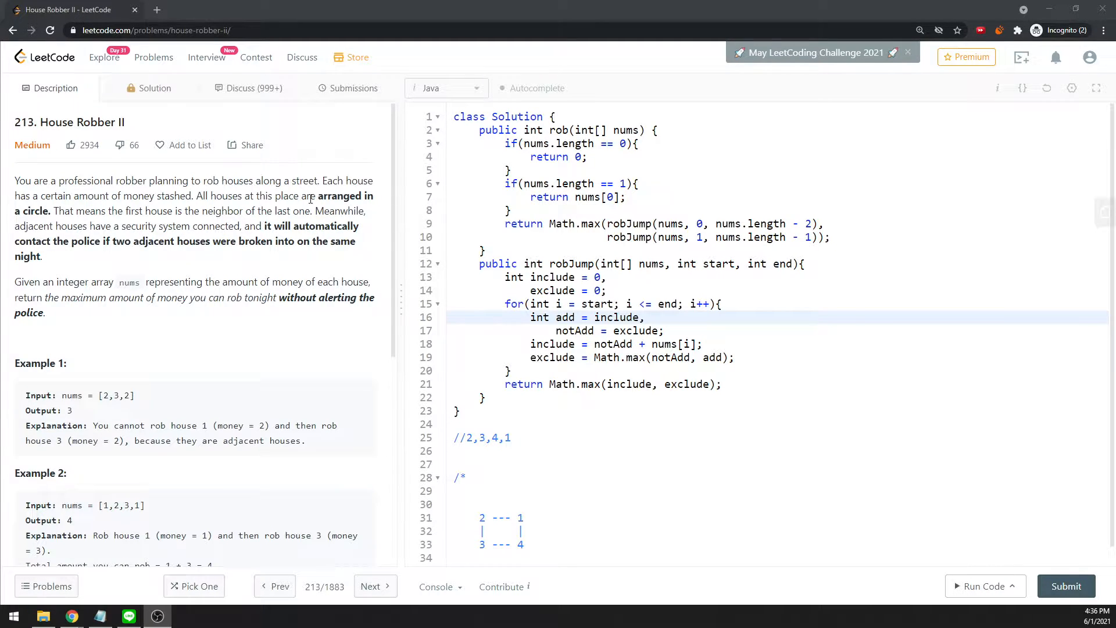
- Highlight the circular-houses rule and example inputs, then scroll to Example 3 and Constraints
double_click(339, 196)
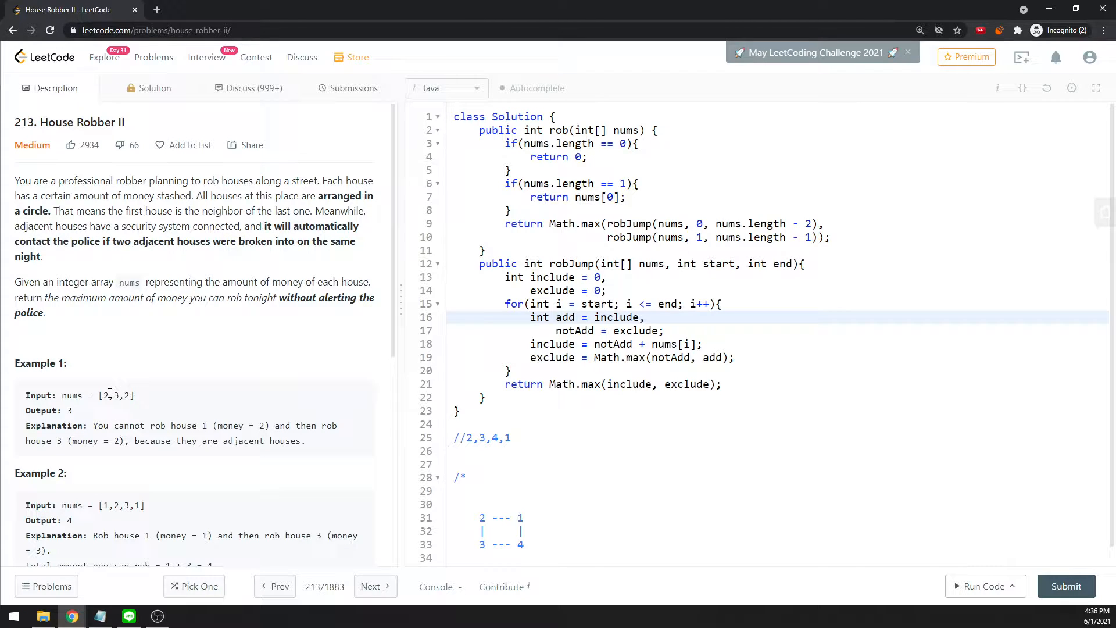
left_click_drag(103, 395, 130, 395)
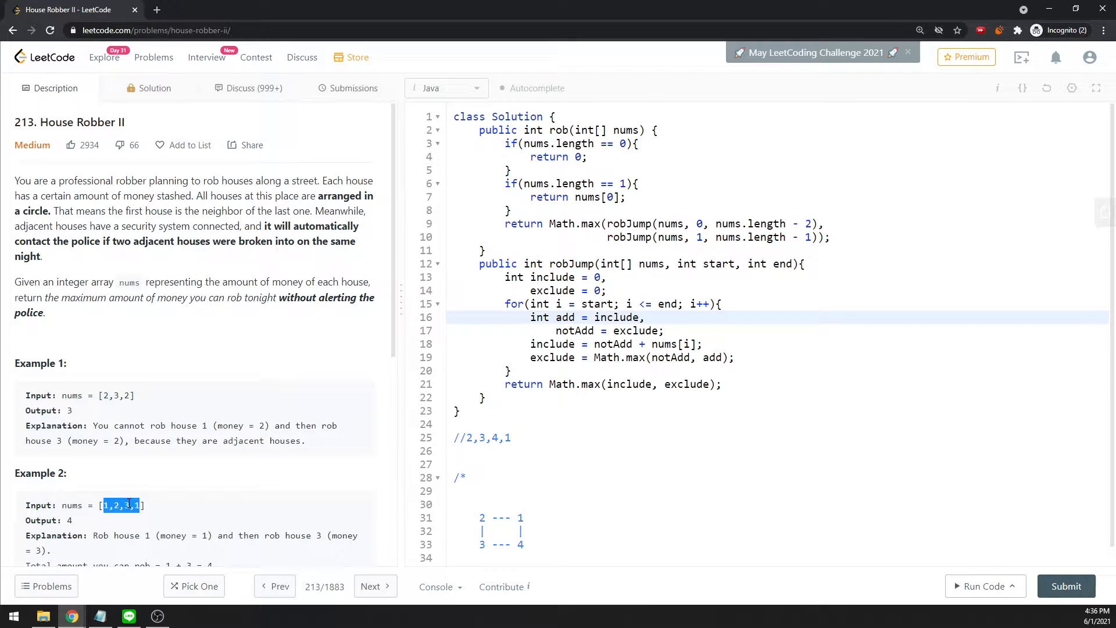
left_click(130, 505)
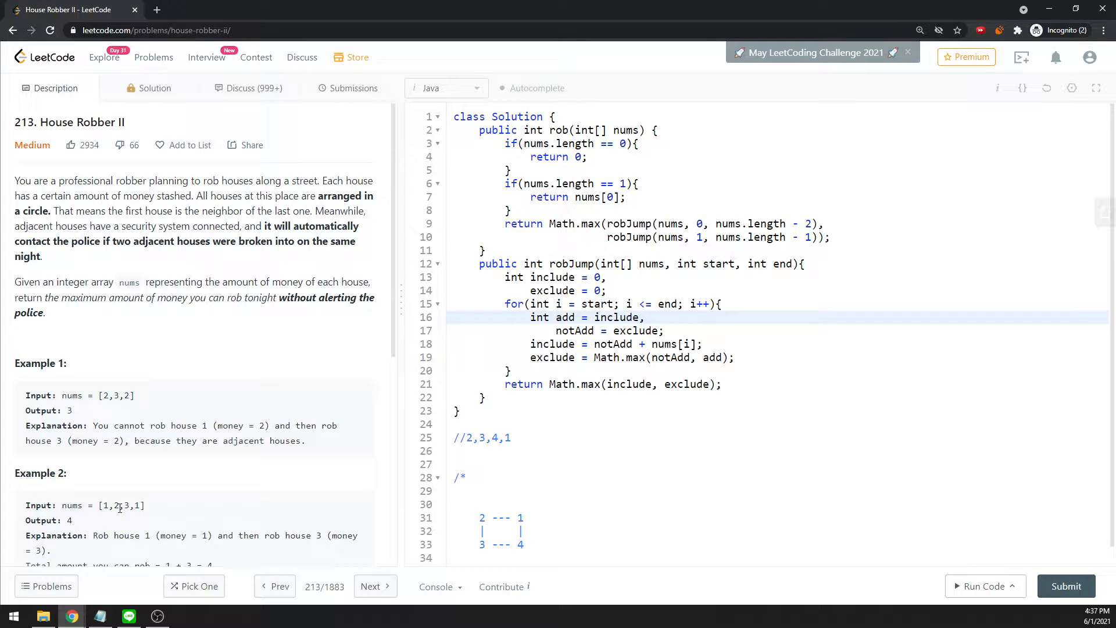
left_click_drag(102, 505, 140, 505)
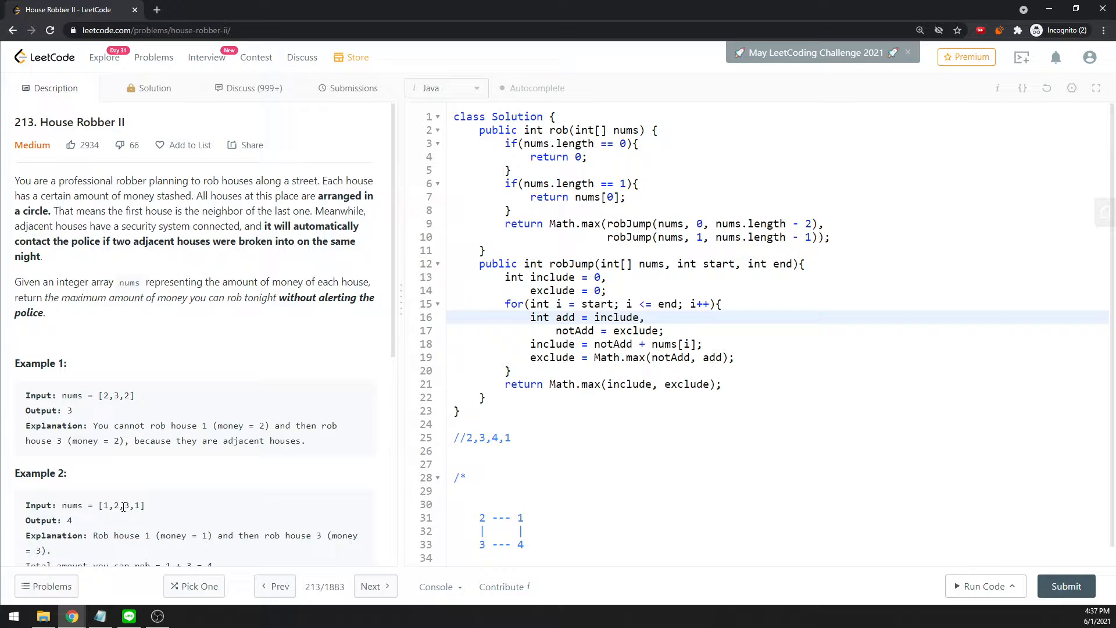
double_click(121, 504)
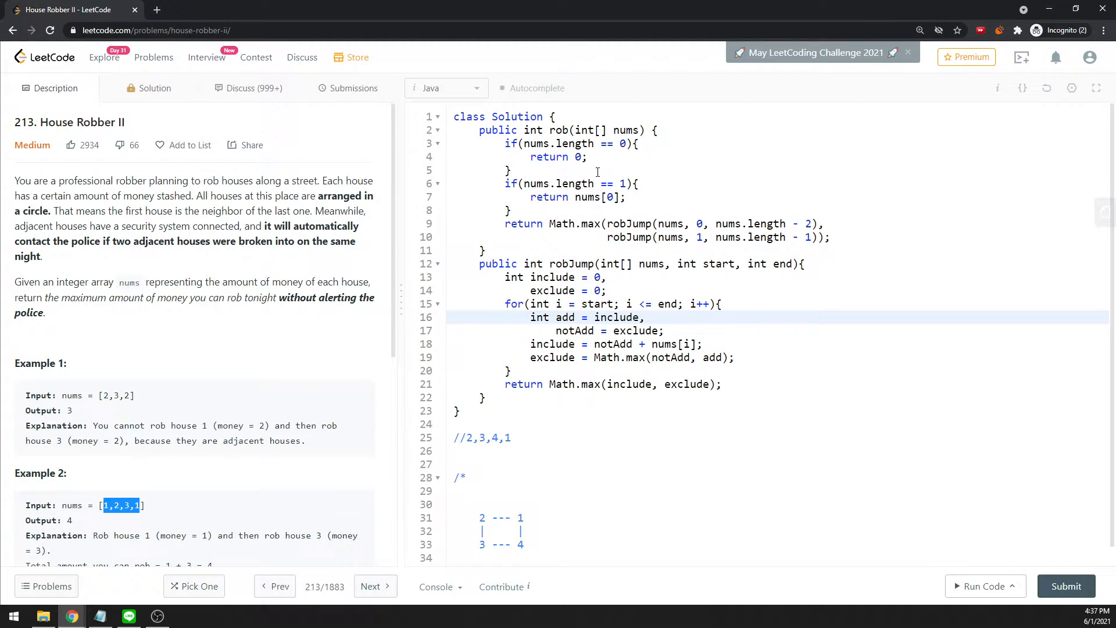
scroll("down", 3)
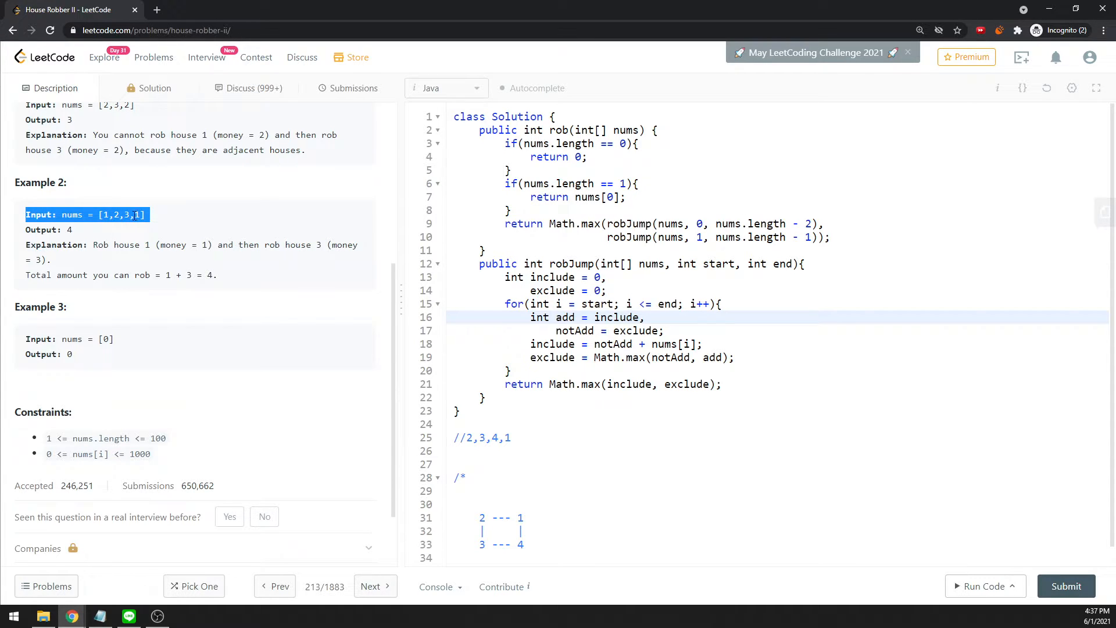
left_click(114, 219)
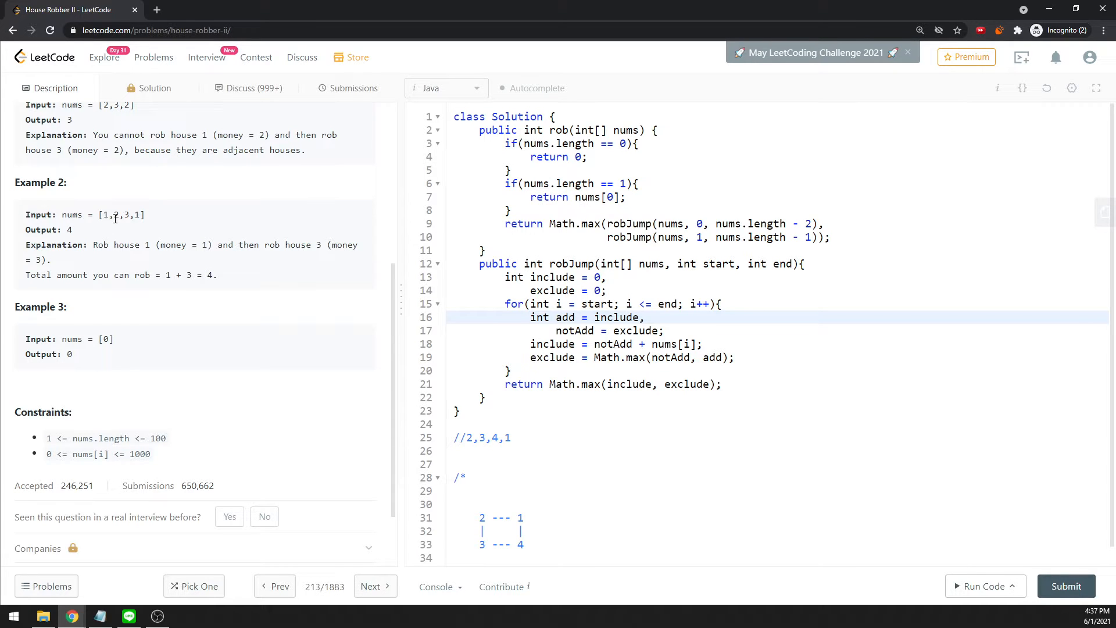
double_click(121, 215)
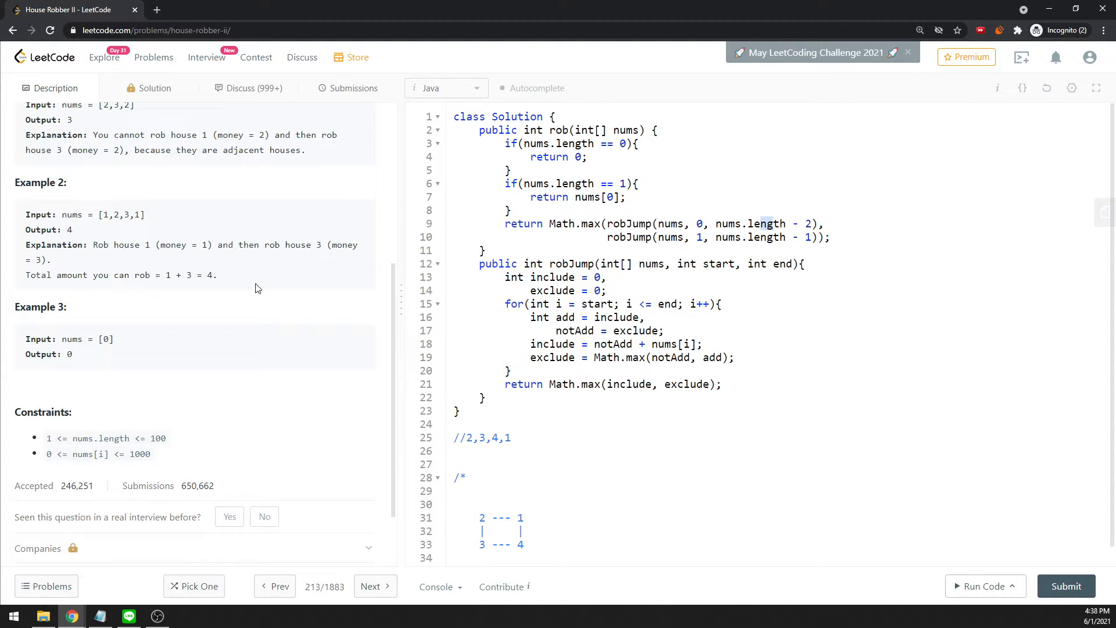
mouse_move(583, 349)
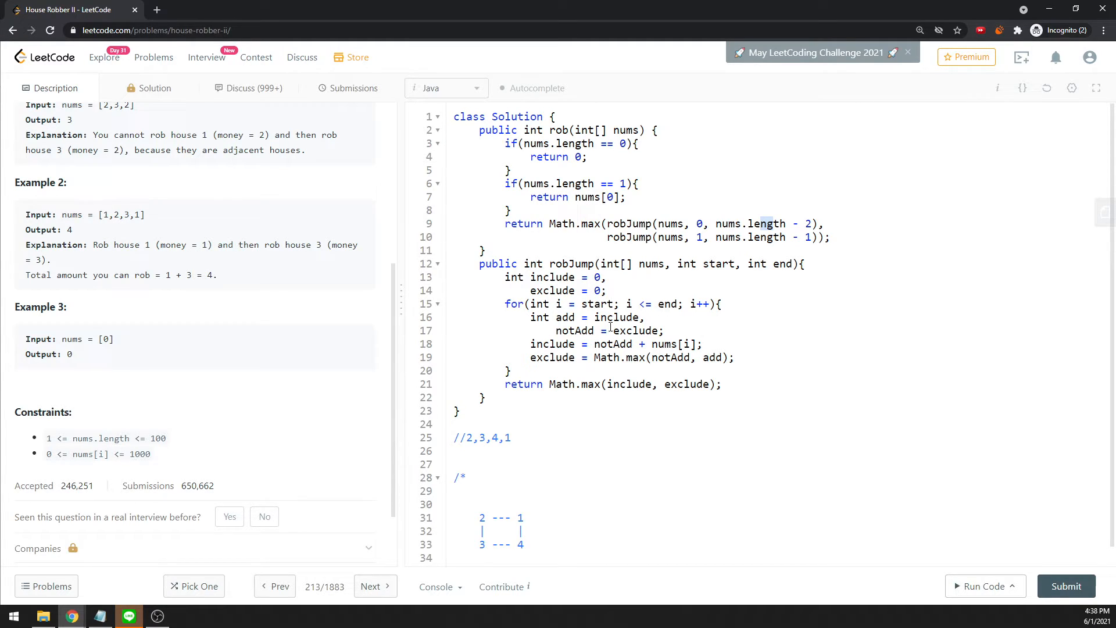
double_click(636, 330)
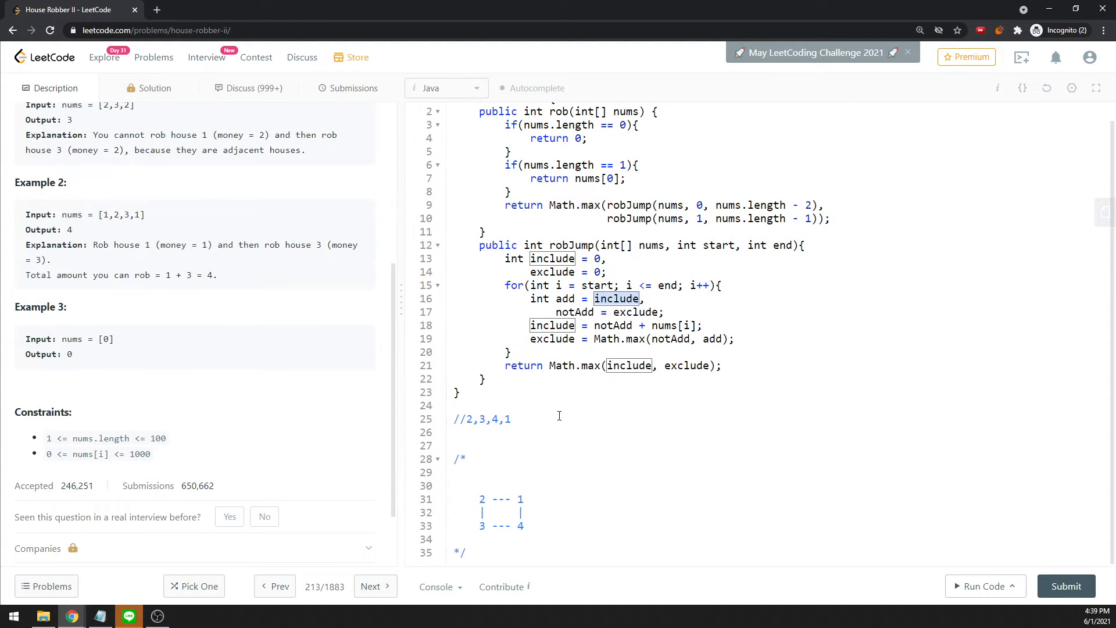
left_click(485, 497)
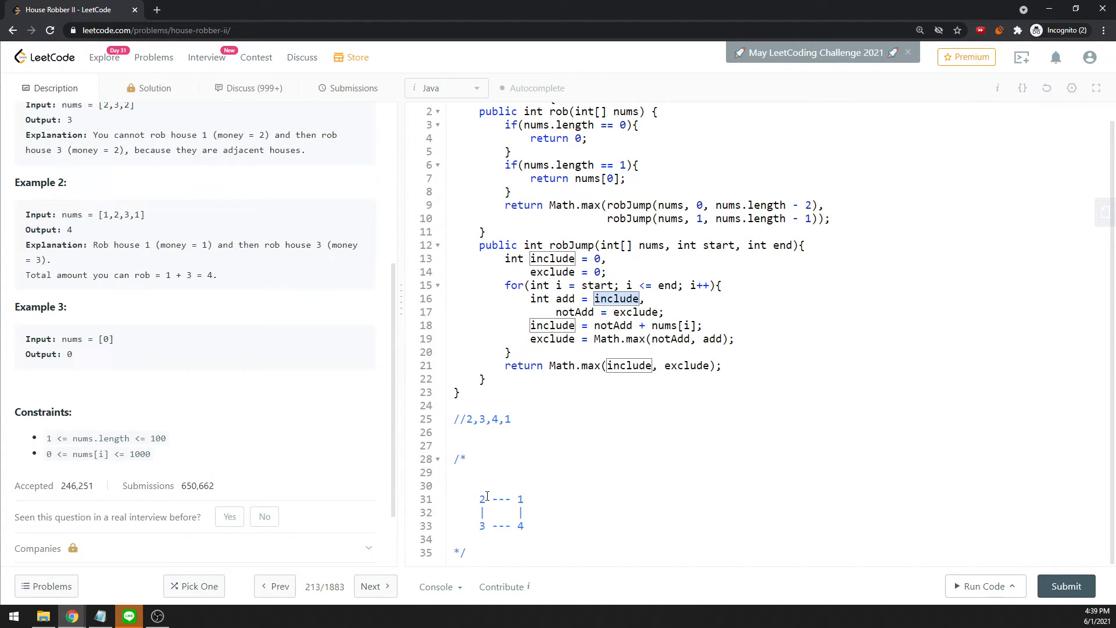
mouse_move(496, 452)
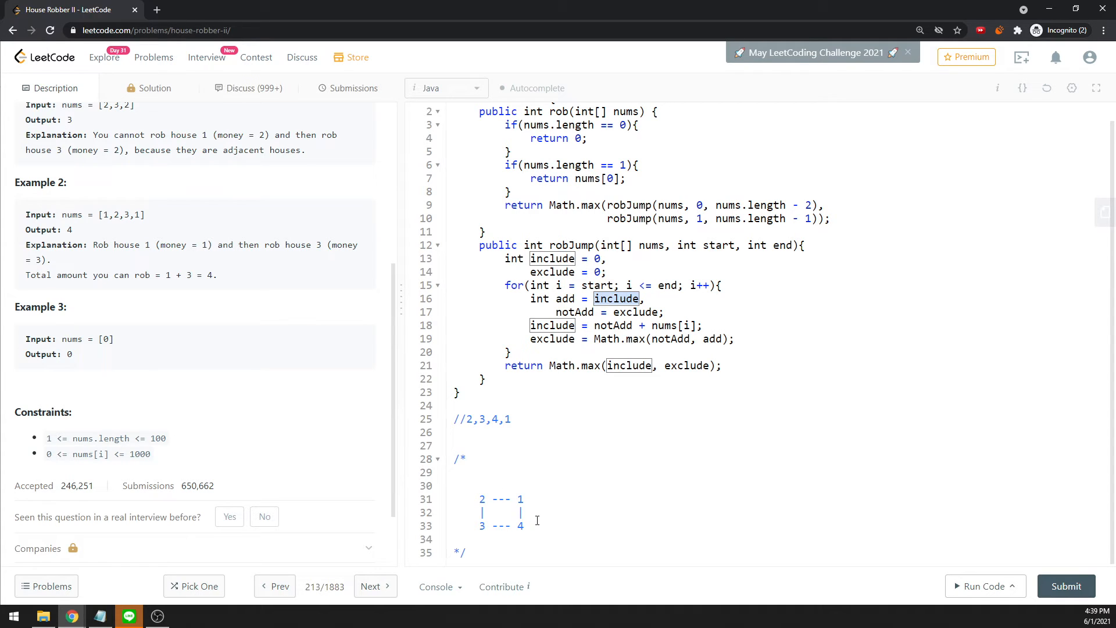
left_click(520, 499)
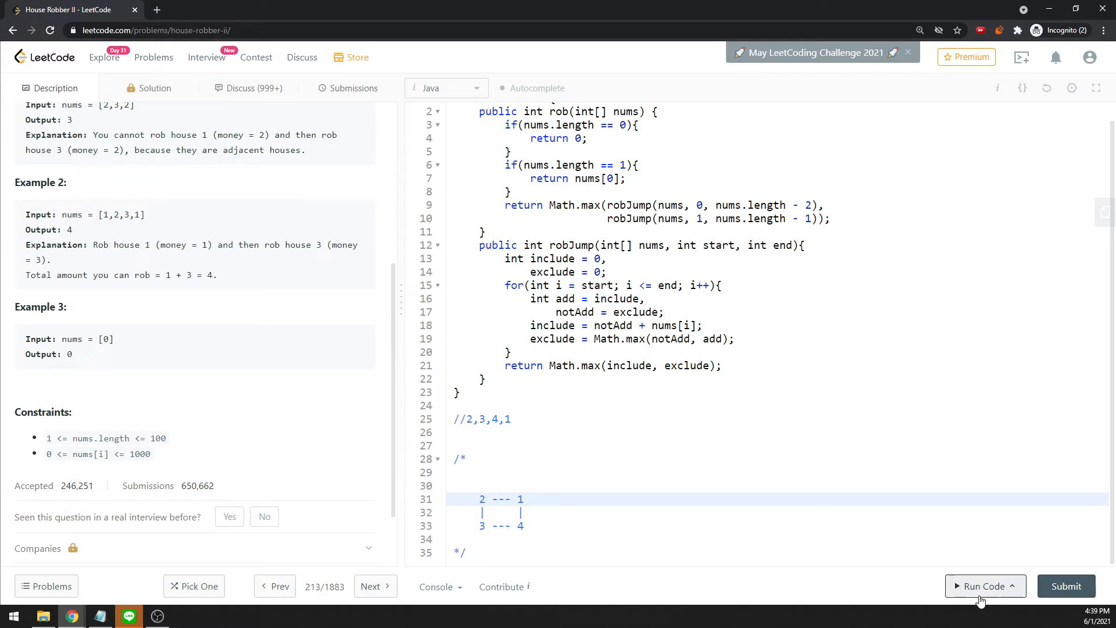
- Submit the House Robber II Java solution for judging, then go back to the Description tab
left_click(984, 585)
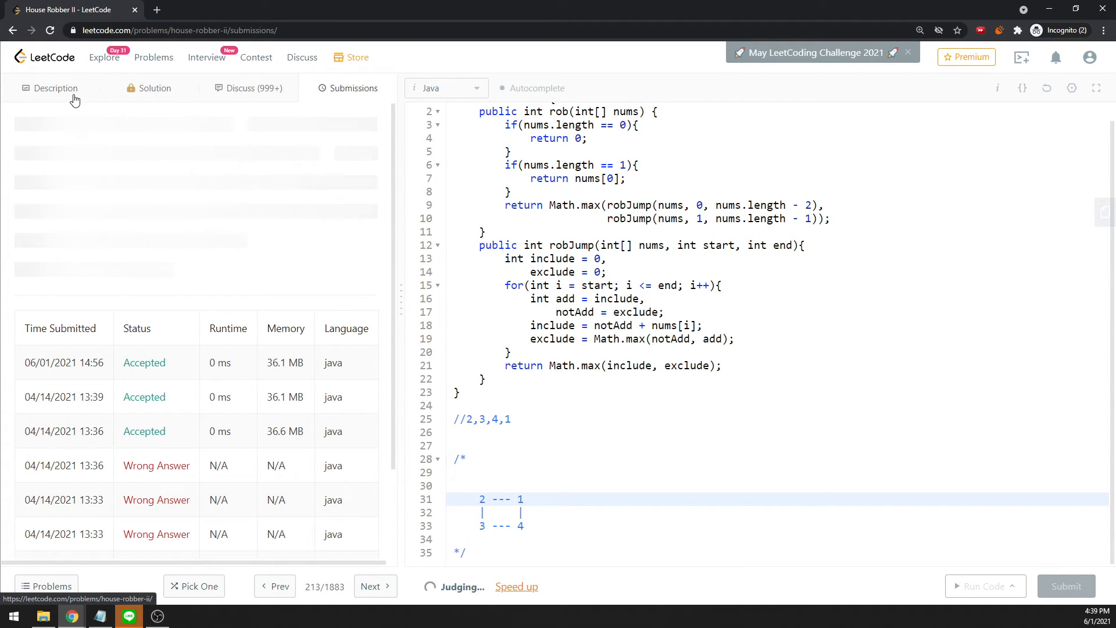
left_click(54, 88)
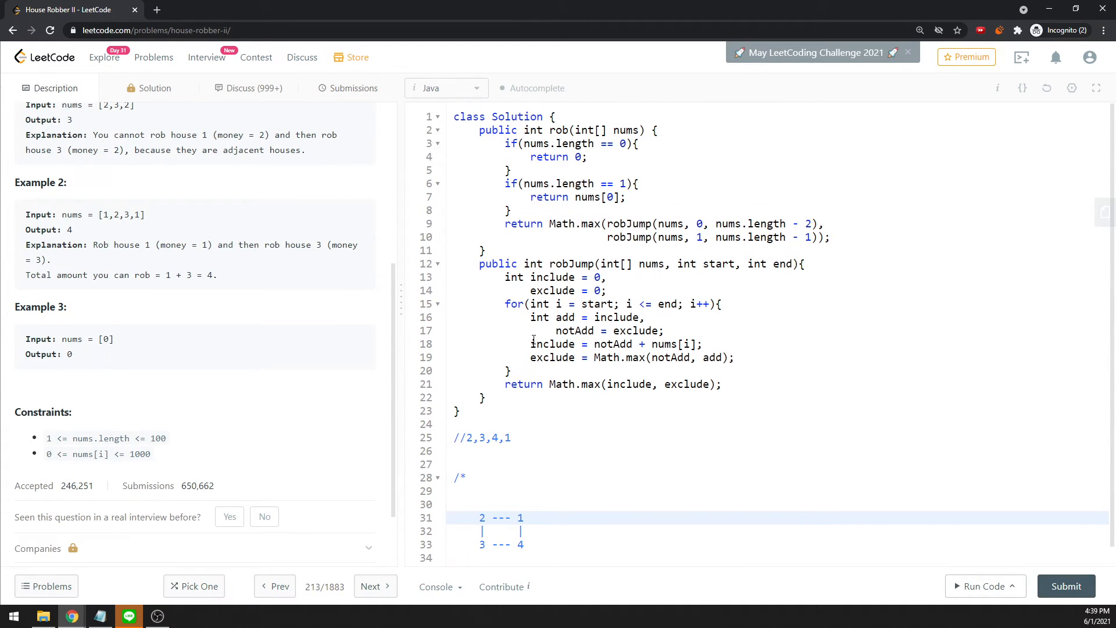
- Type the note 'O(N)' after the for-loop header's opening brace on line 15
left_click(721, 304)
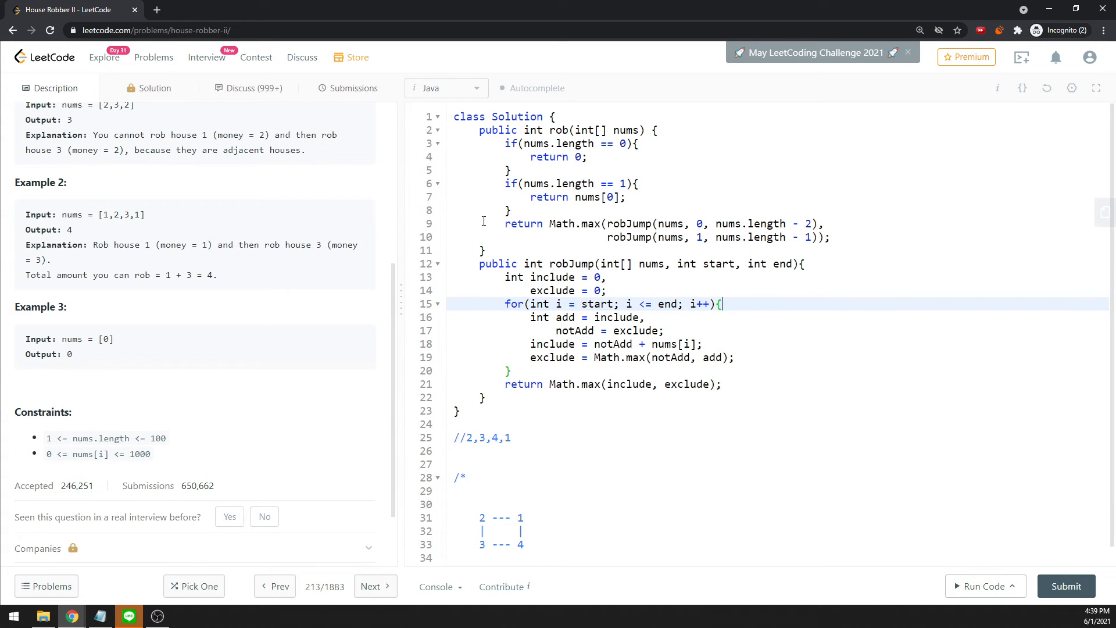
mouse_move(719, 269)
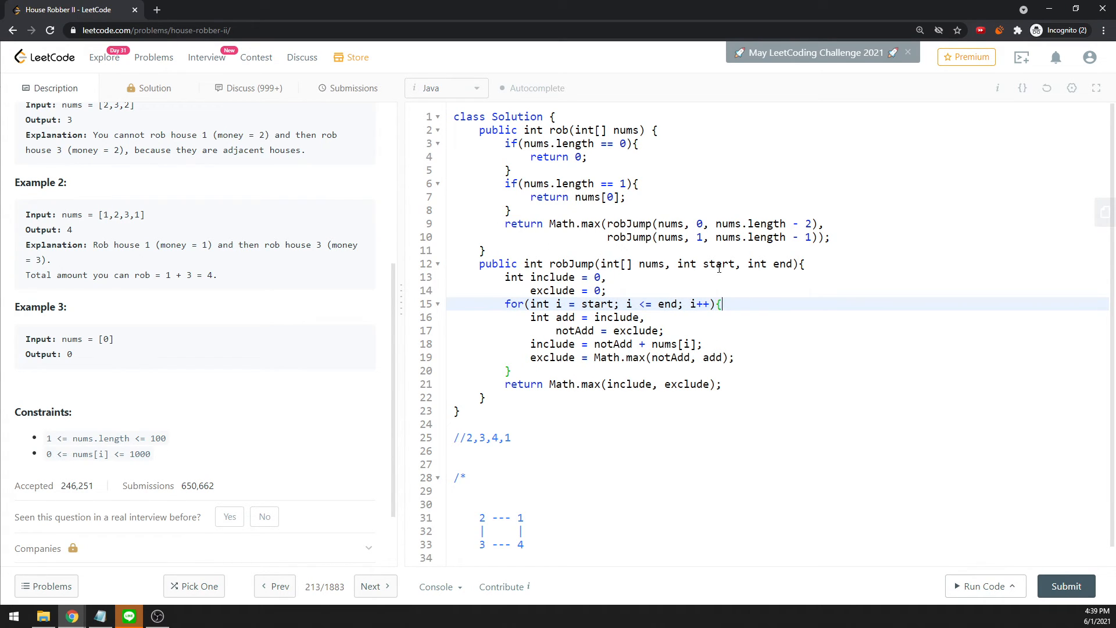
mouse_move(766, 300)
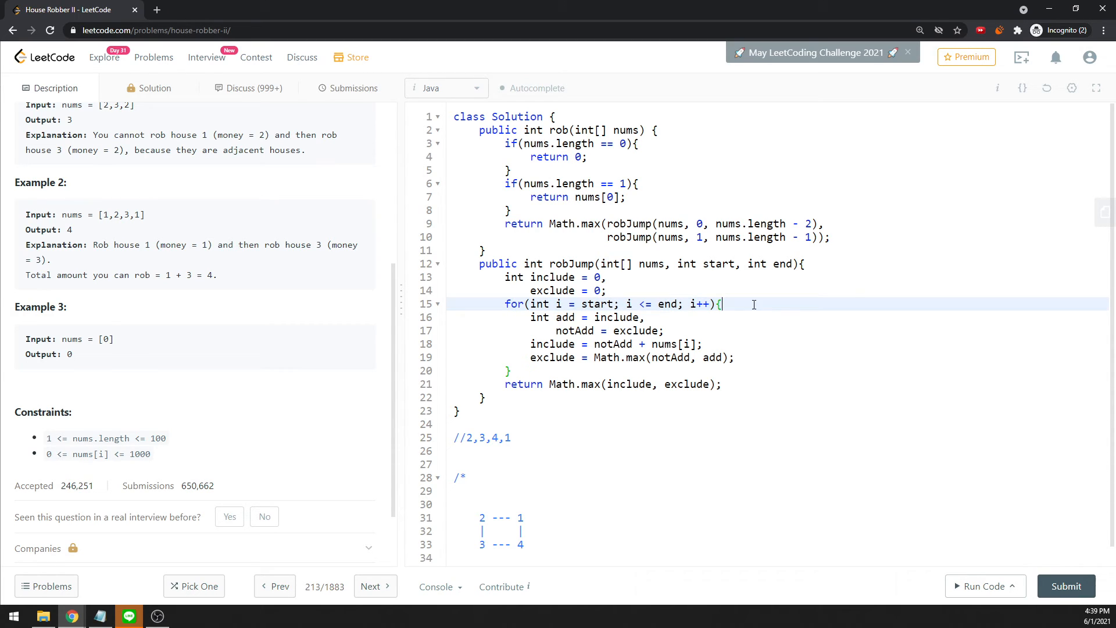
mouse_move(599, 258)
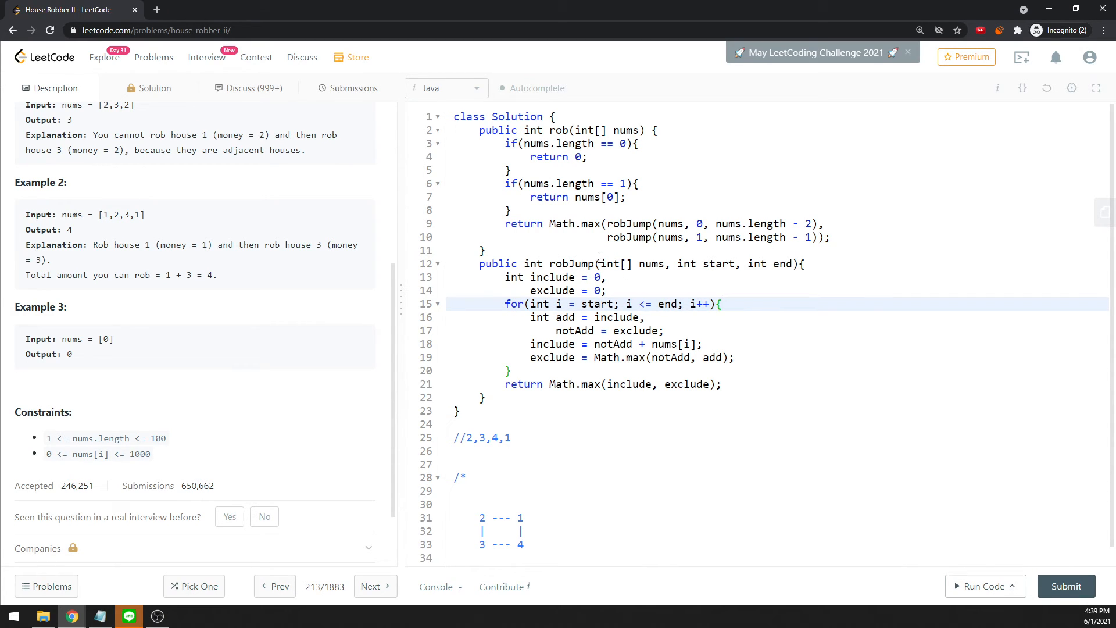
type("O(N")
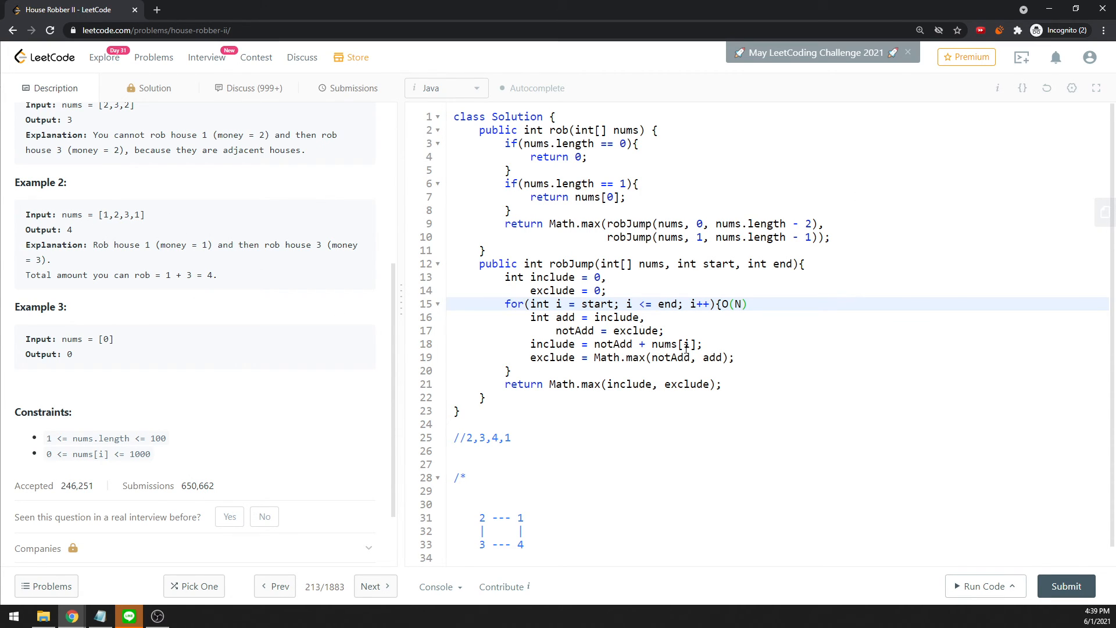
mouse_move(701, 245)
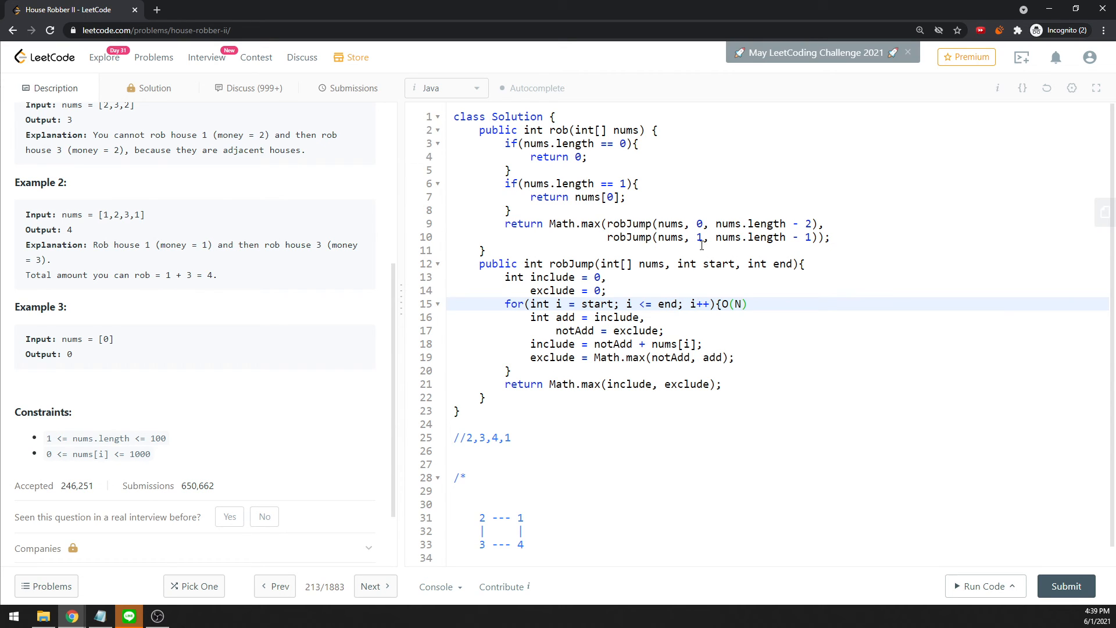